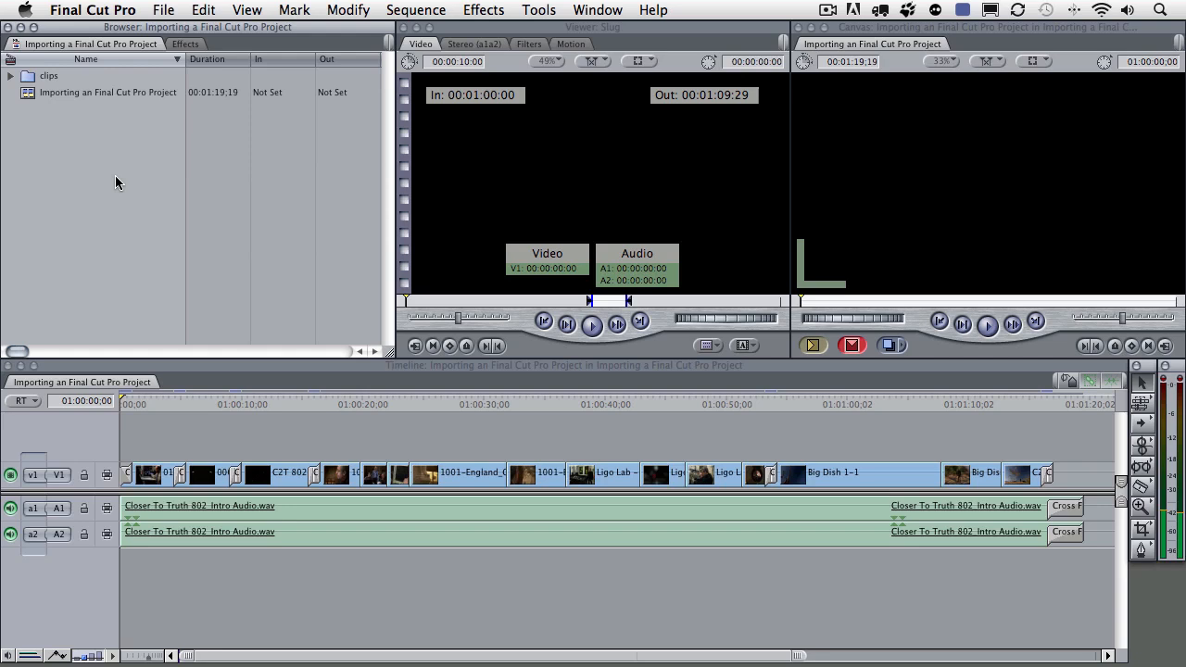
mouse_move(92, 143)
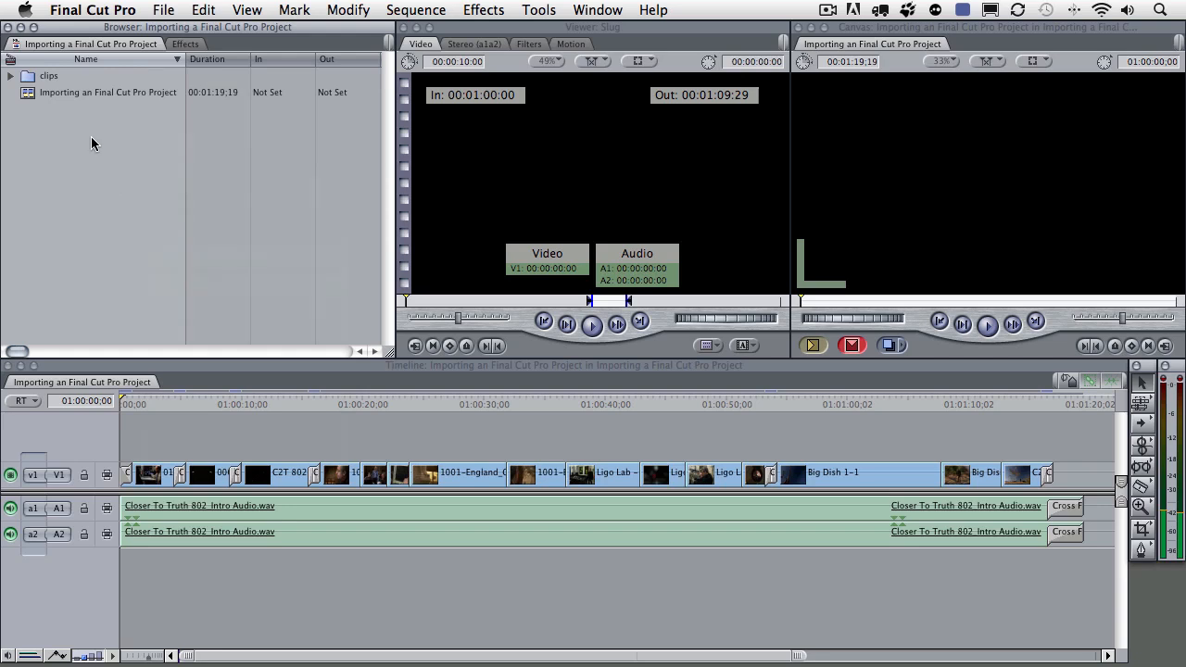
- Start an XML export of the project via File > Export > XML
left_click(163, 11)
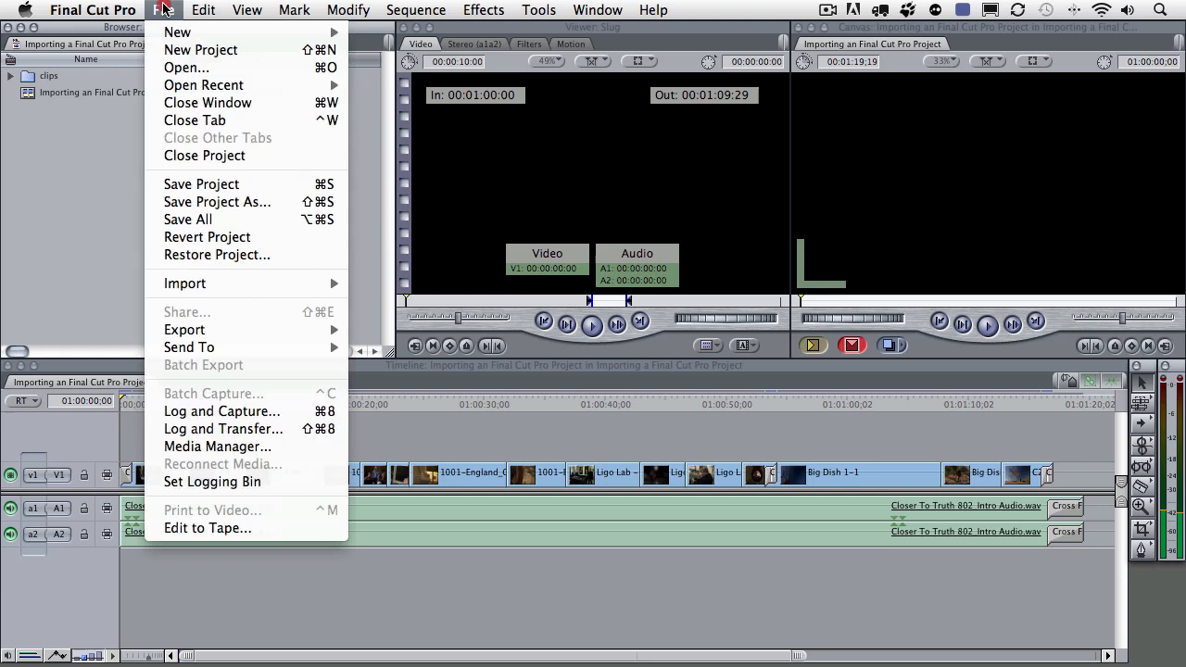
mouse_move(184, 330)
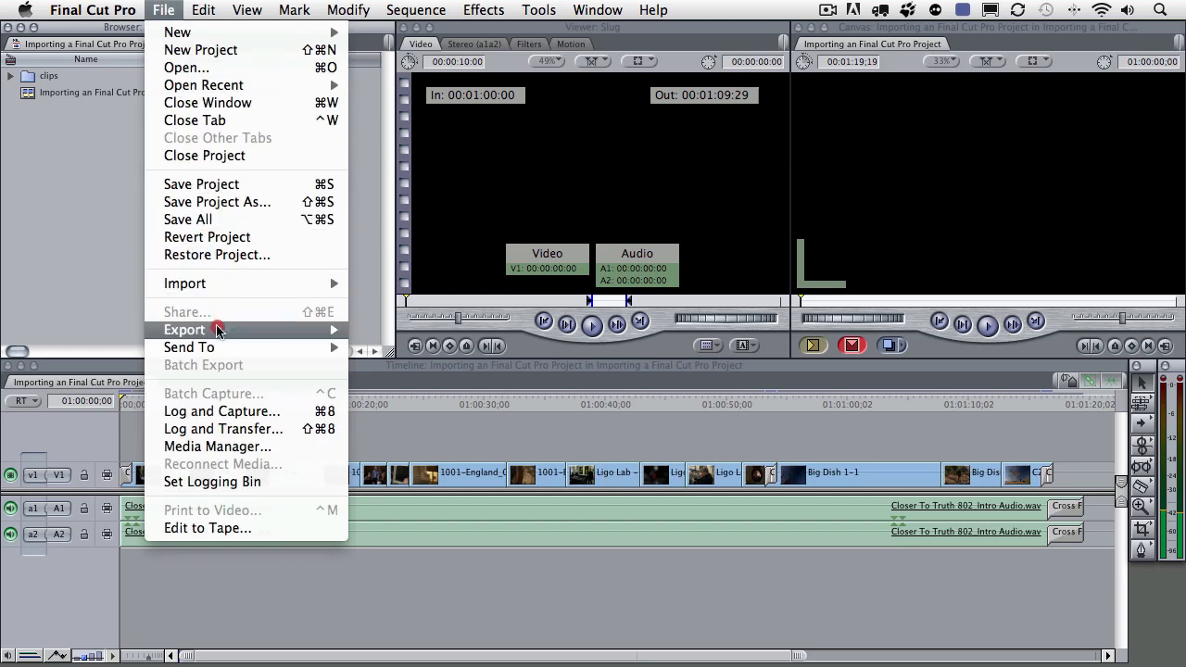
left_click(184, 329)
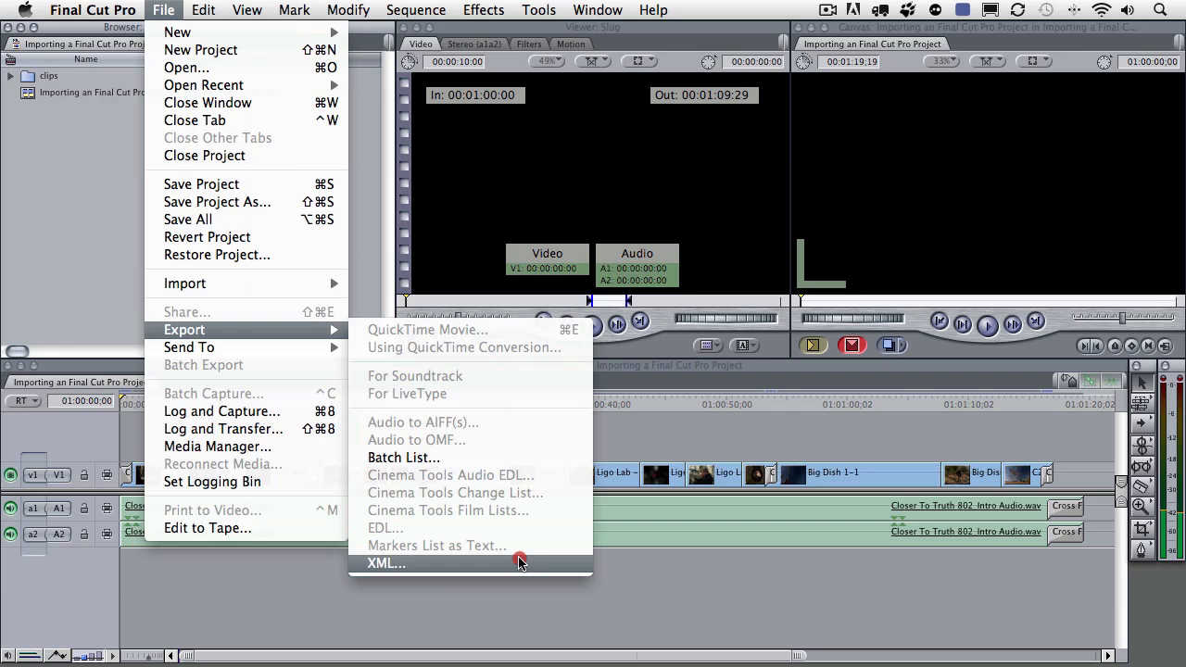
mouse_move(482, 566)
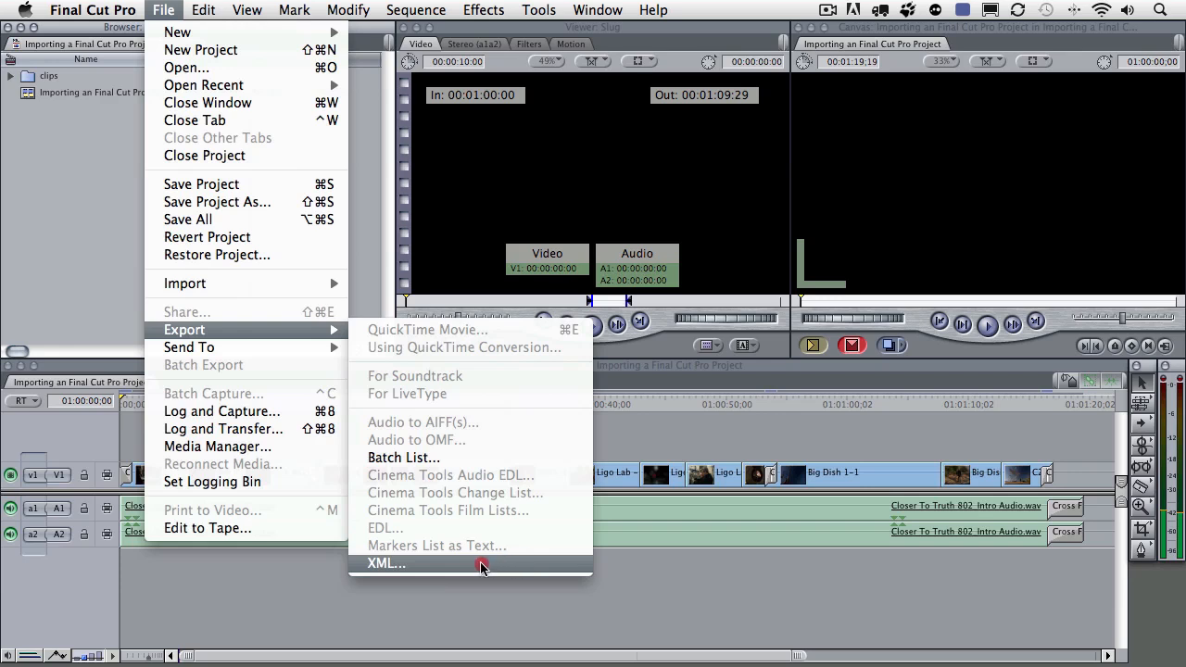
left_click(387, 564)
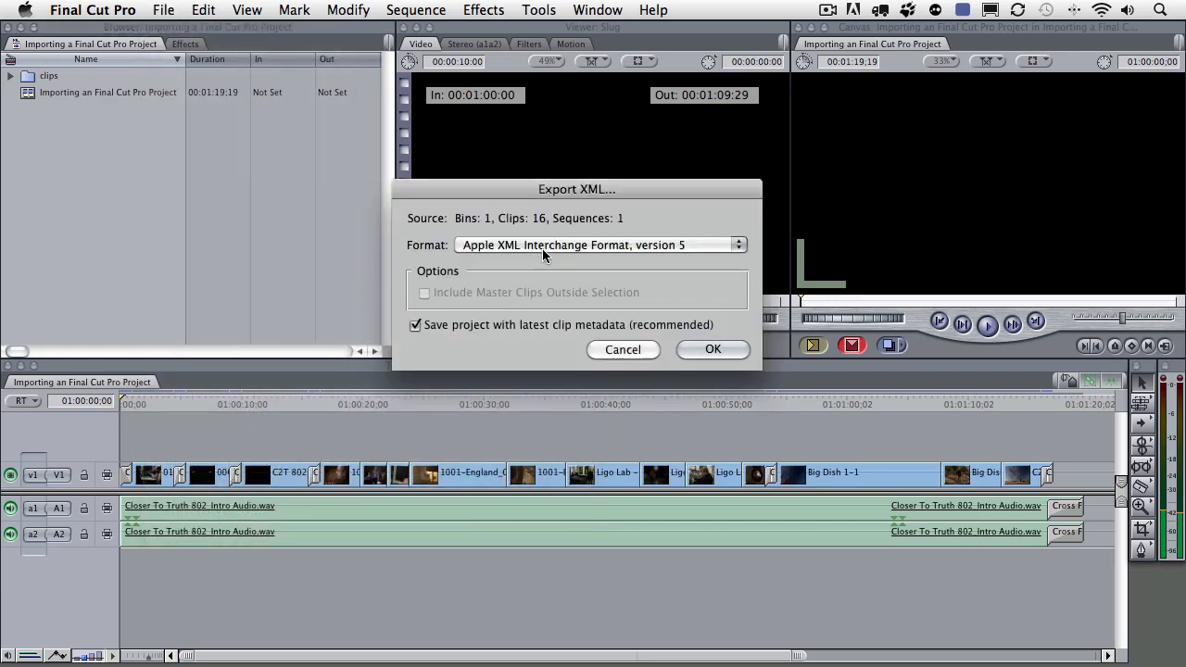
mouse_move(494, 229)
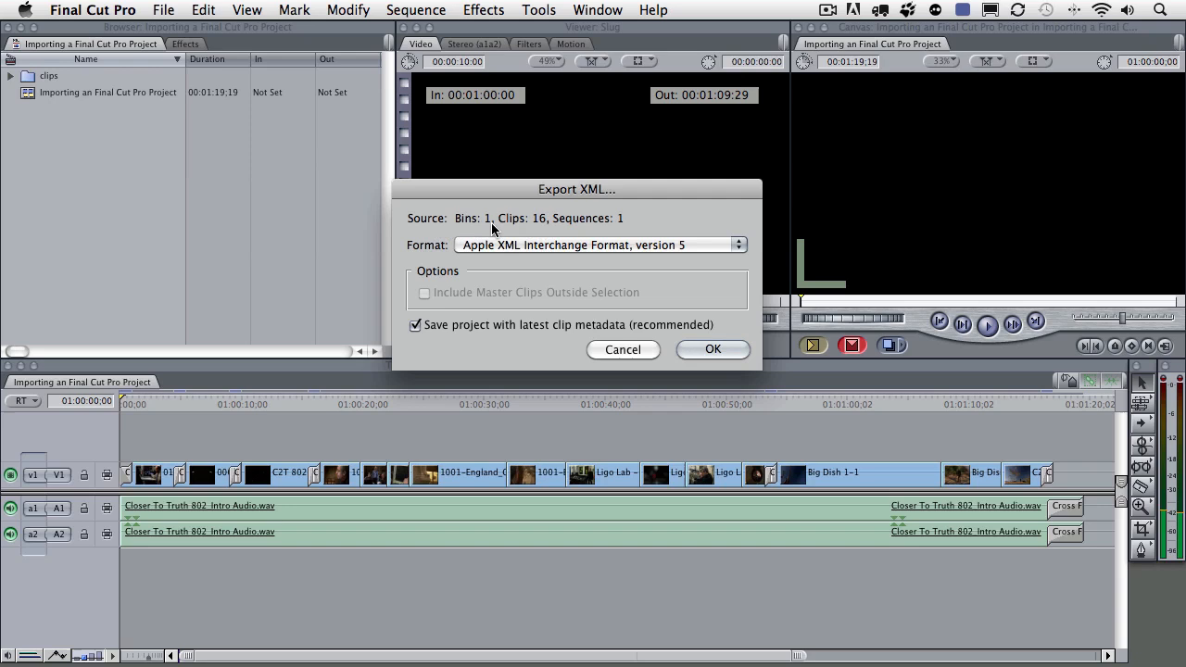
mouse_move(91, 85)
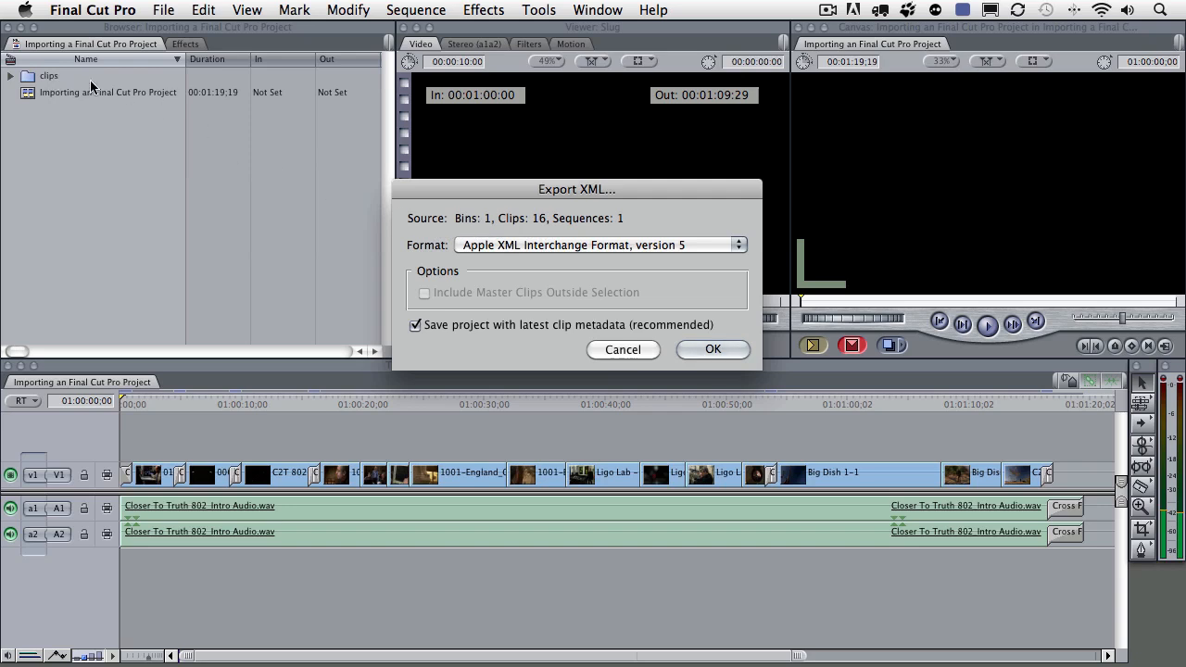
mouse_move(540, 230)
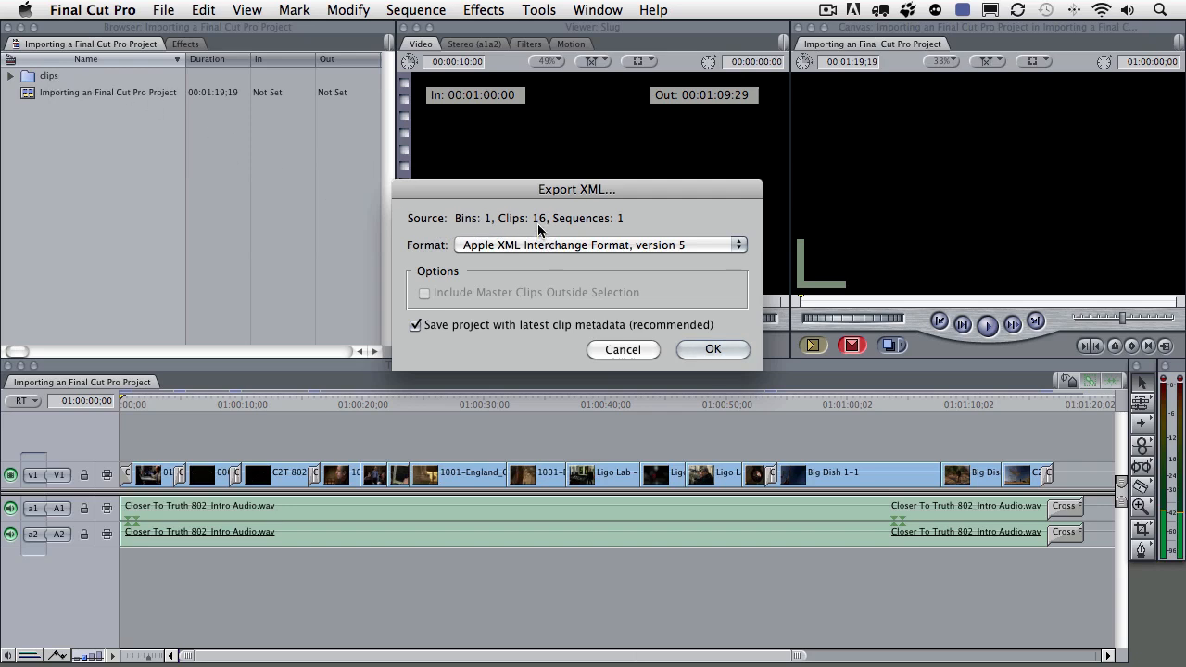
mouse_move(195, 168)
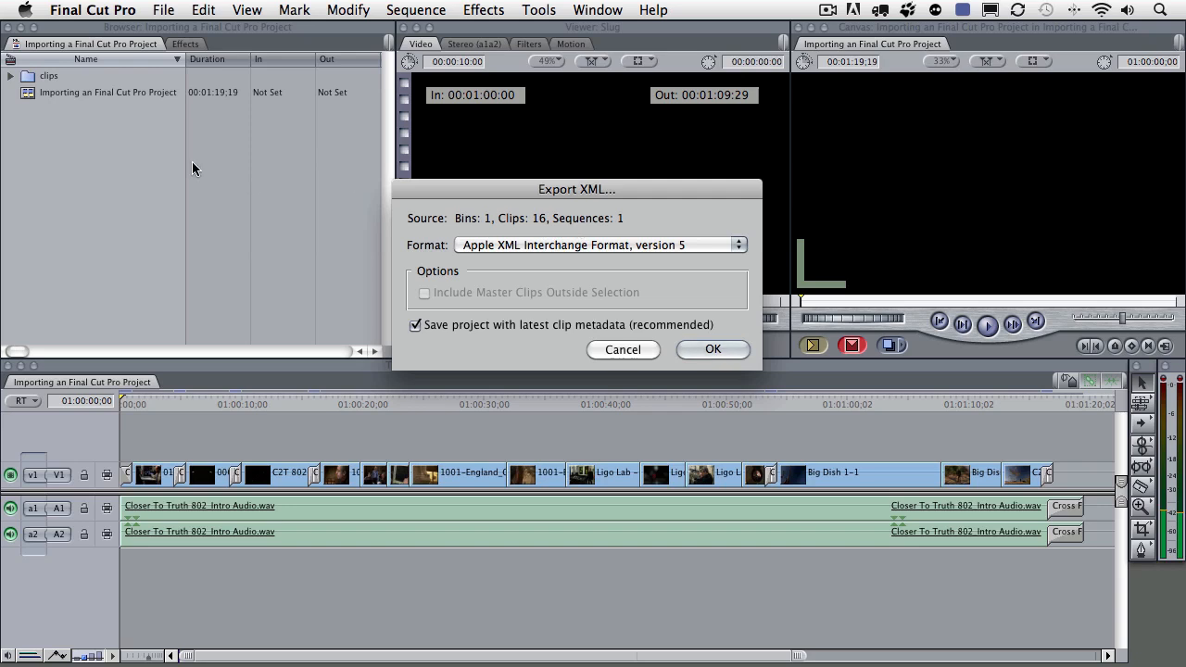
mouse_move(475, 232)
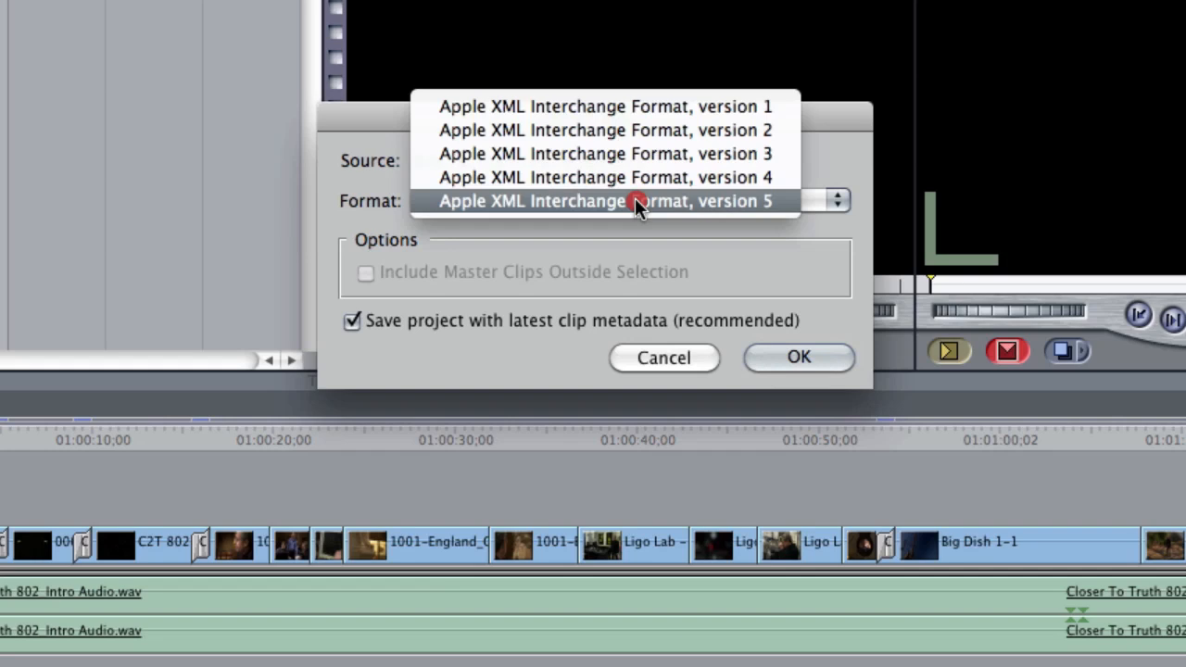
mouse_move(448, 207)
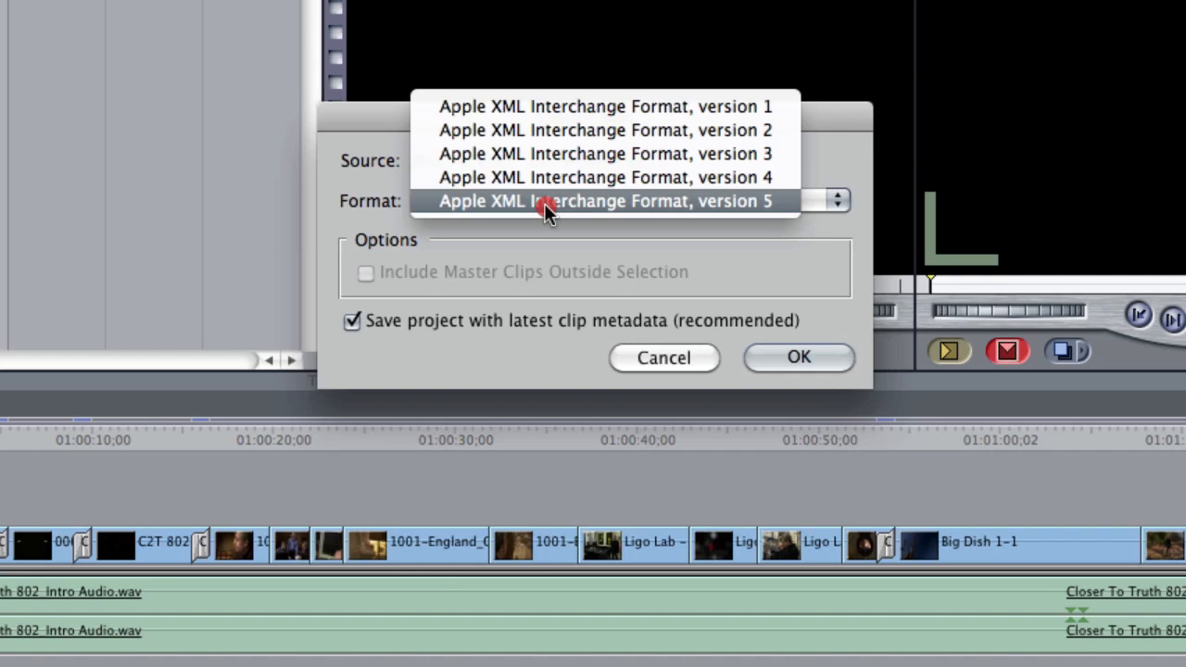
- Keep Apple XML Interchange Format version 5 and confirm the export settings
left_click(603, 201)
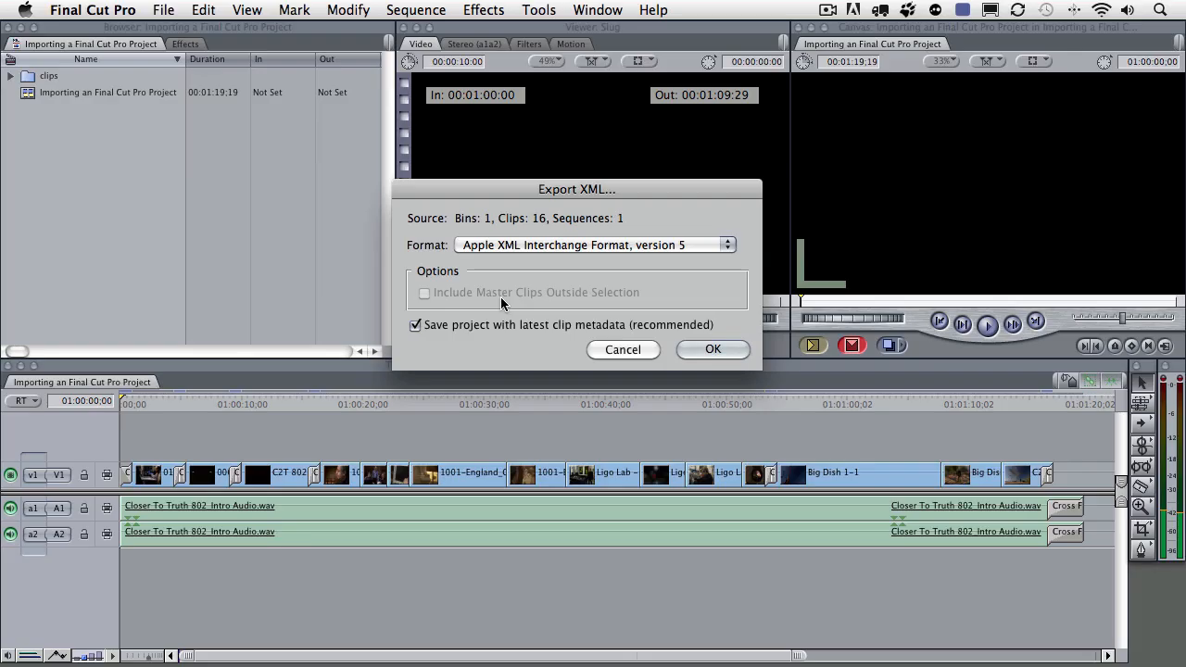
mouse_move(705, 308)
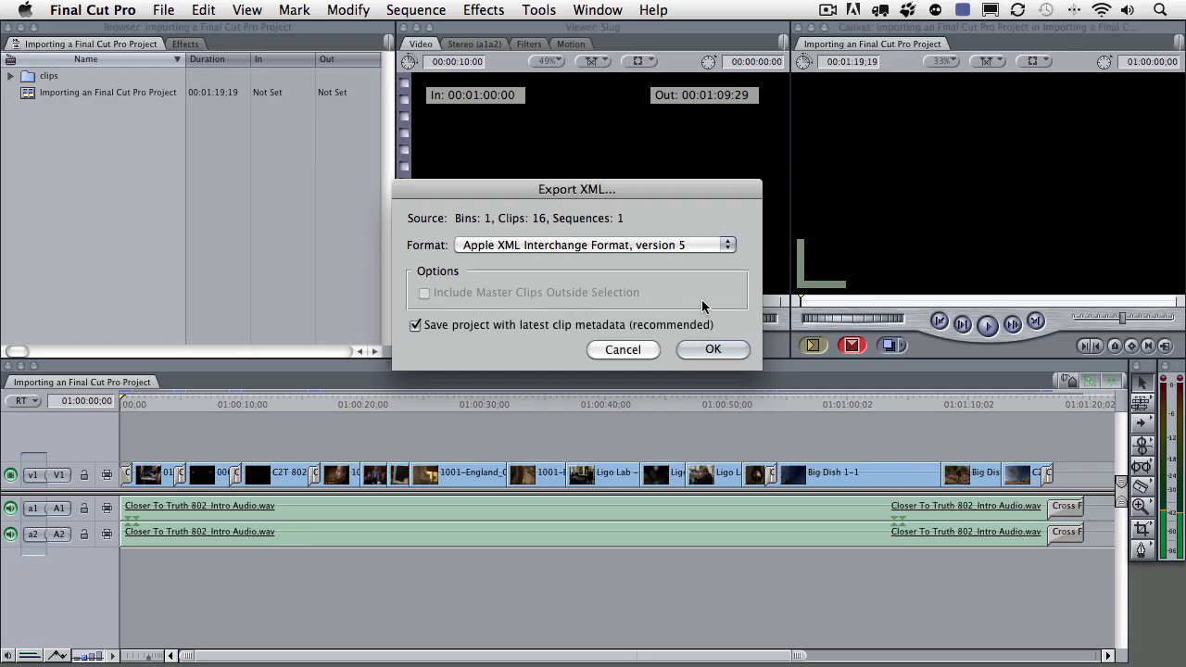
mouse_move(514, 297)
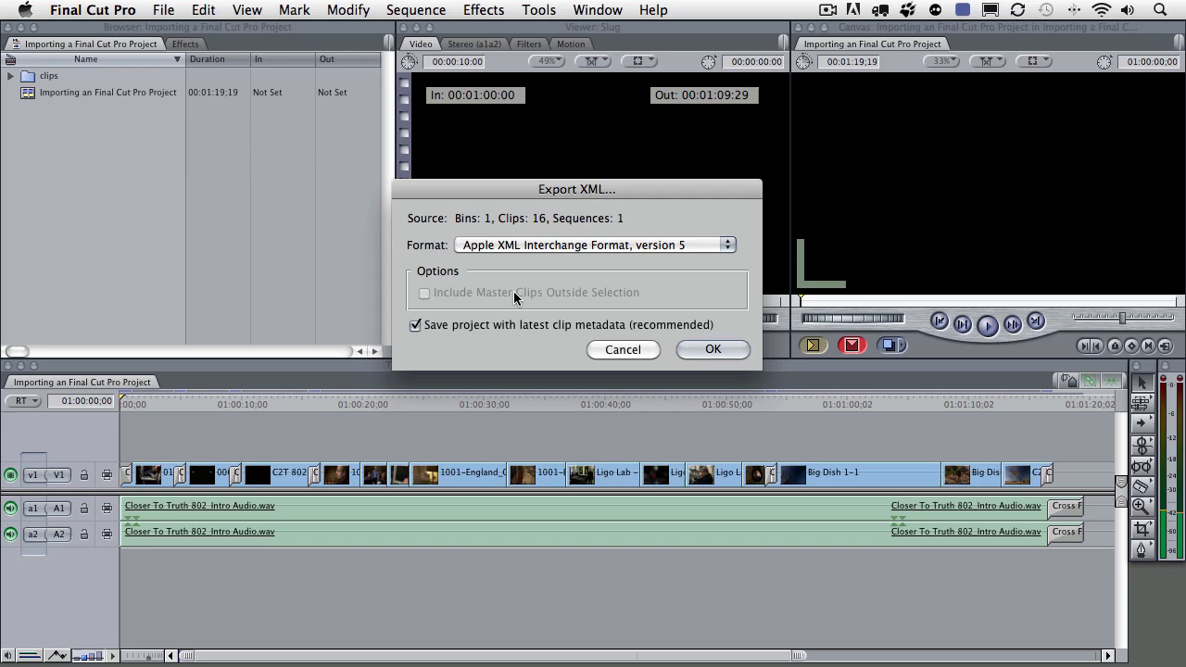
mouse_move(480, 341)
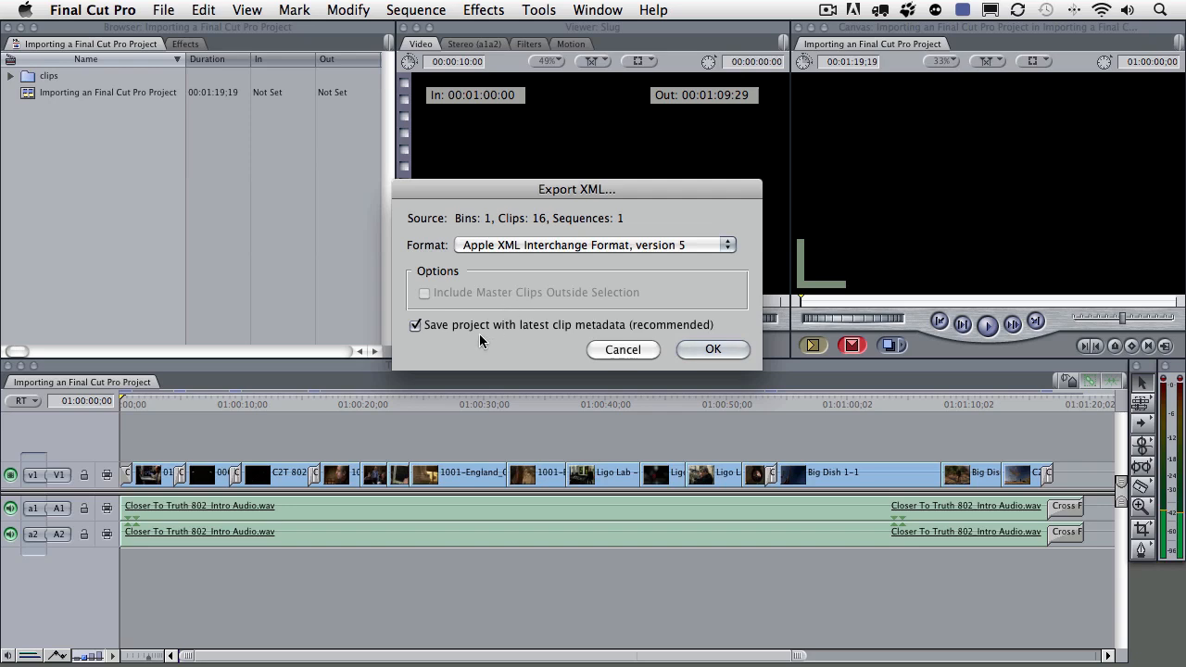
mouse_move(635, 329)
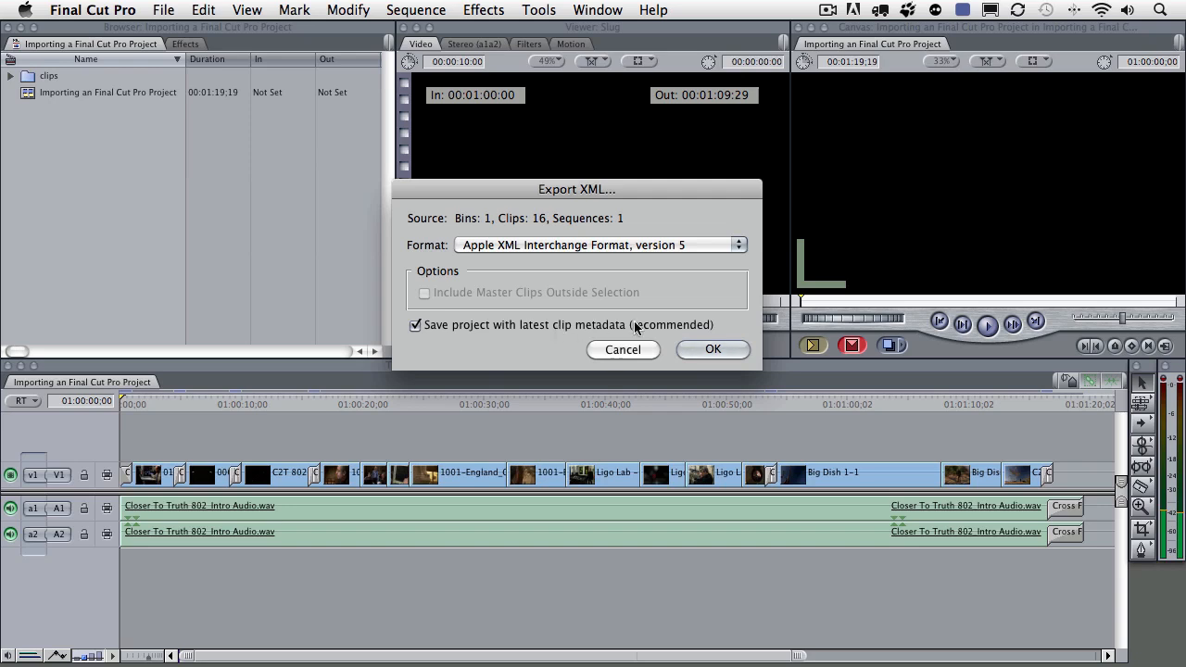
left_click(712, 349)
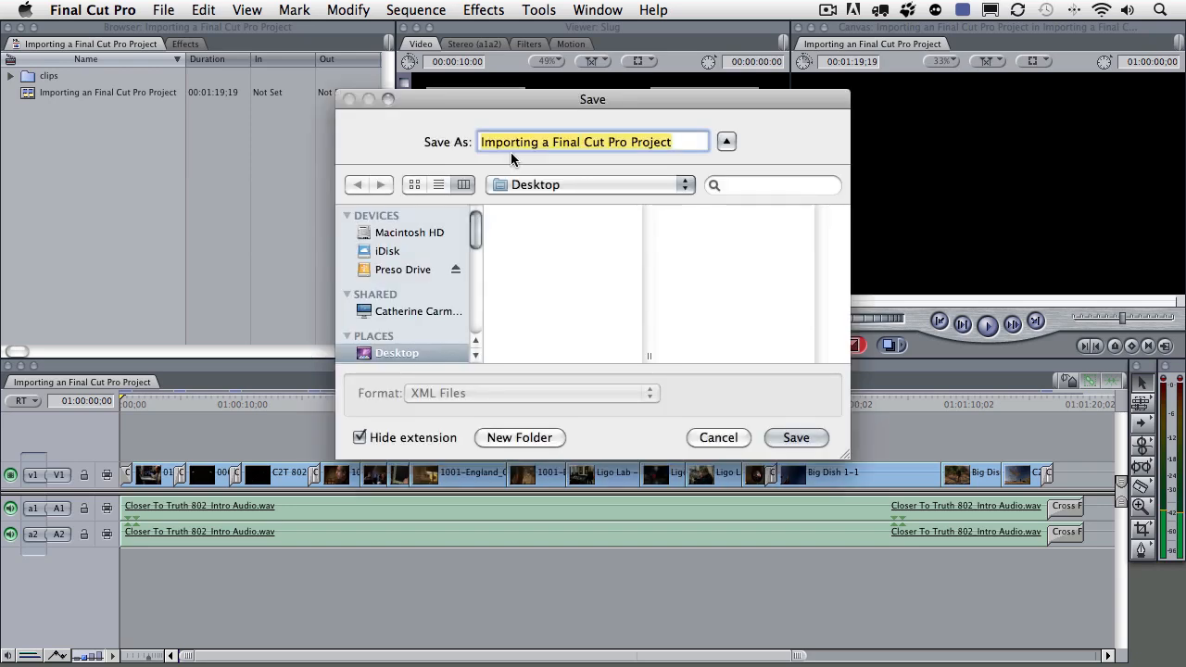
mouse_move(637, 167)
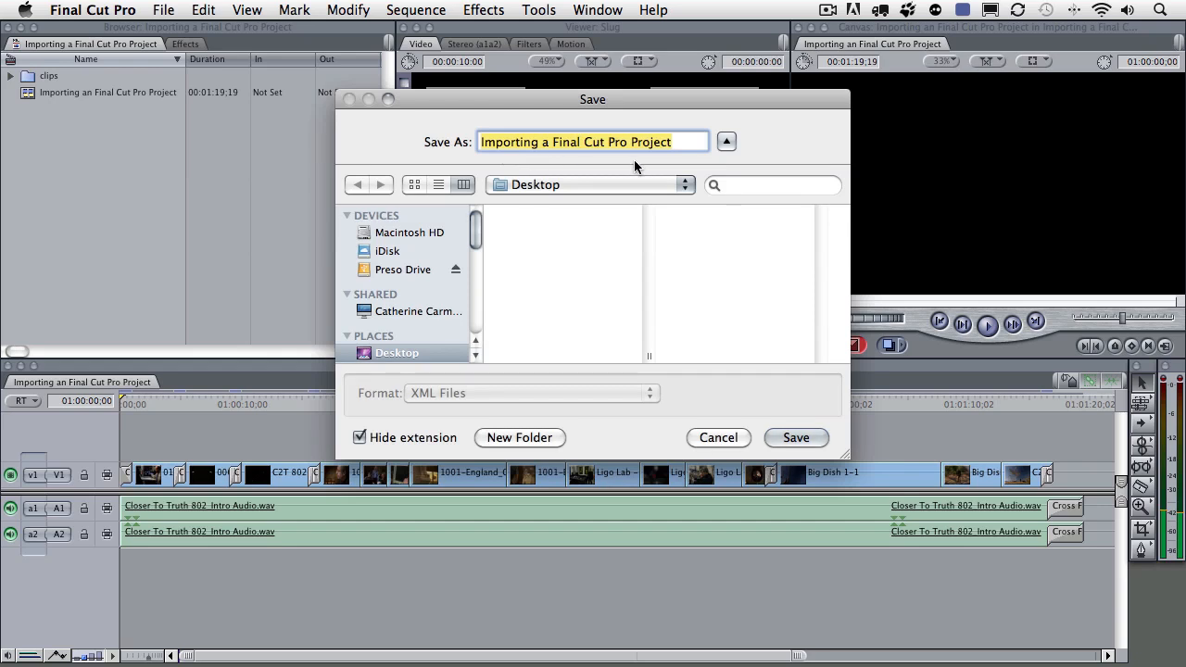
mouse_move(579, 257)
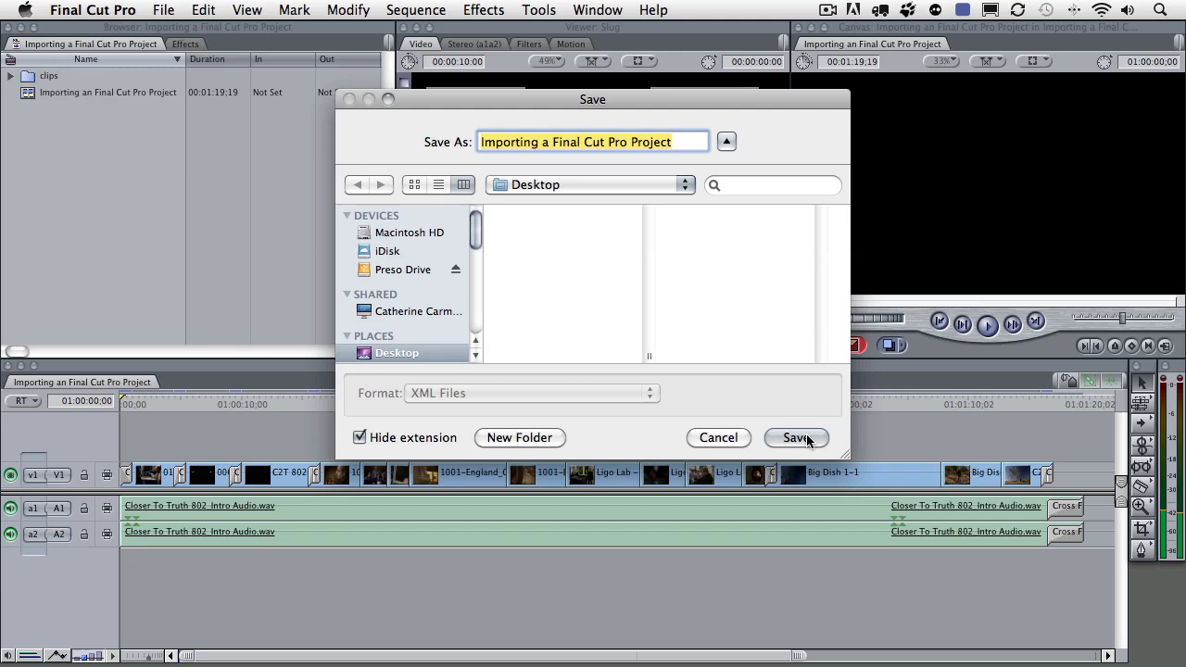
- Save the XML as 'Importing a Final Cut Pro Project' on the Desktop
left_click(795, 437)
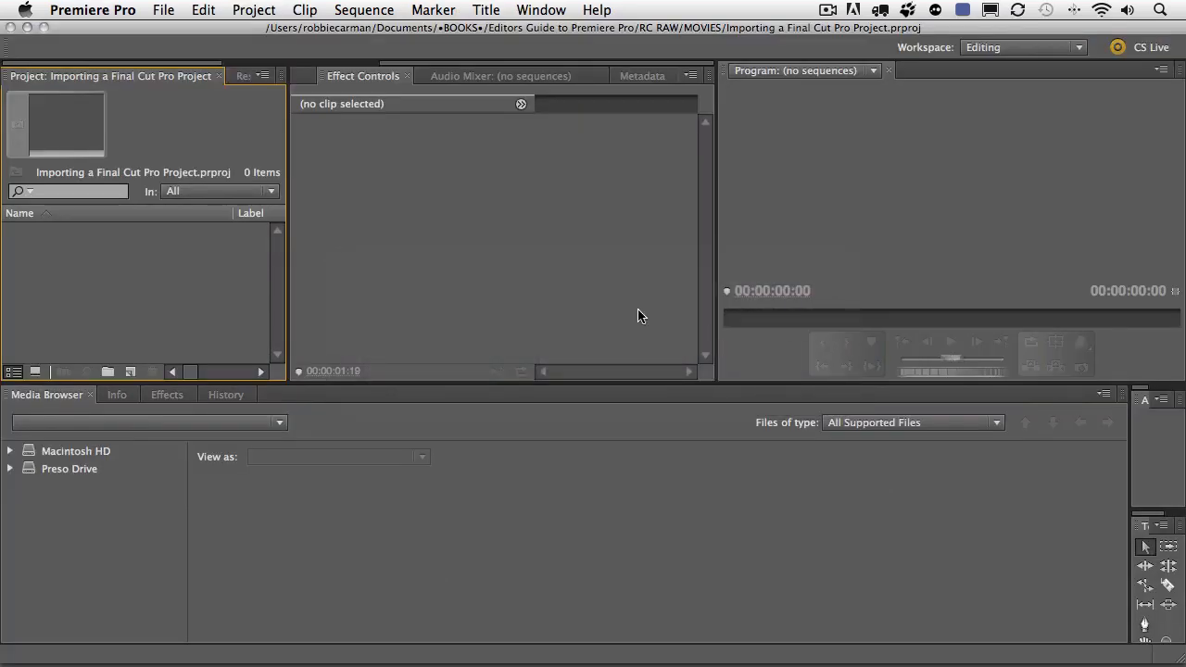
mouse_move(528, 224)
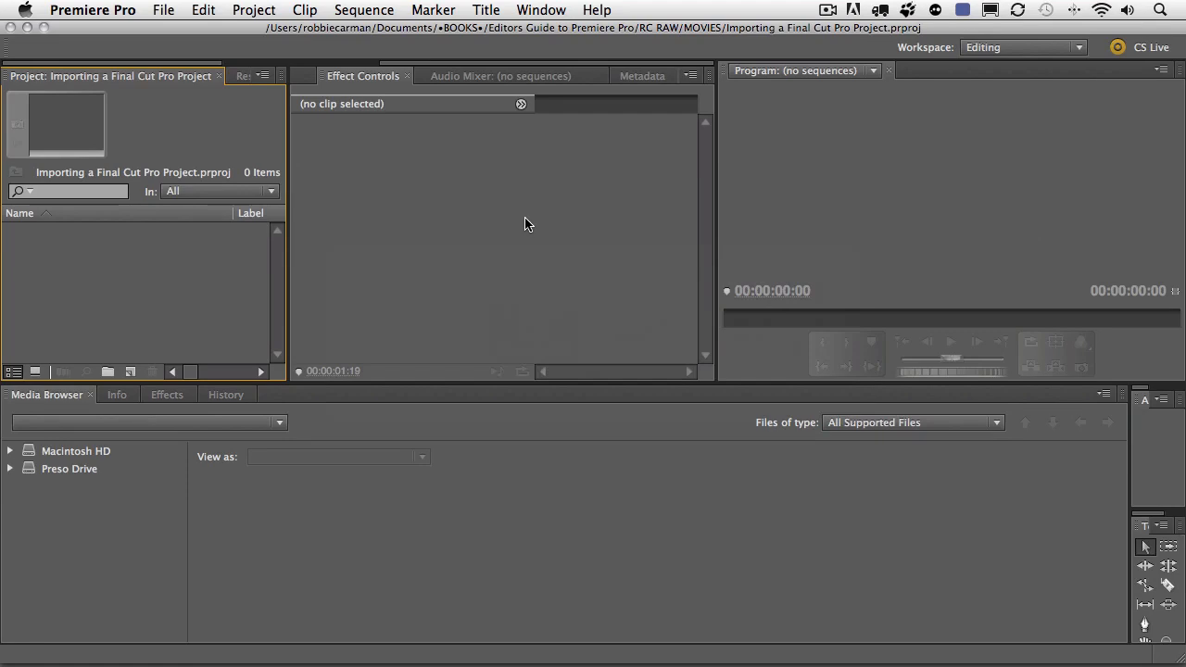
mouse_move(281, 133)
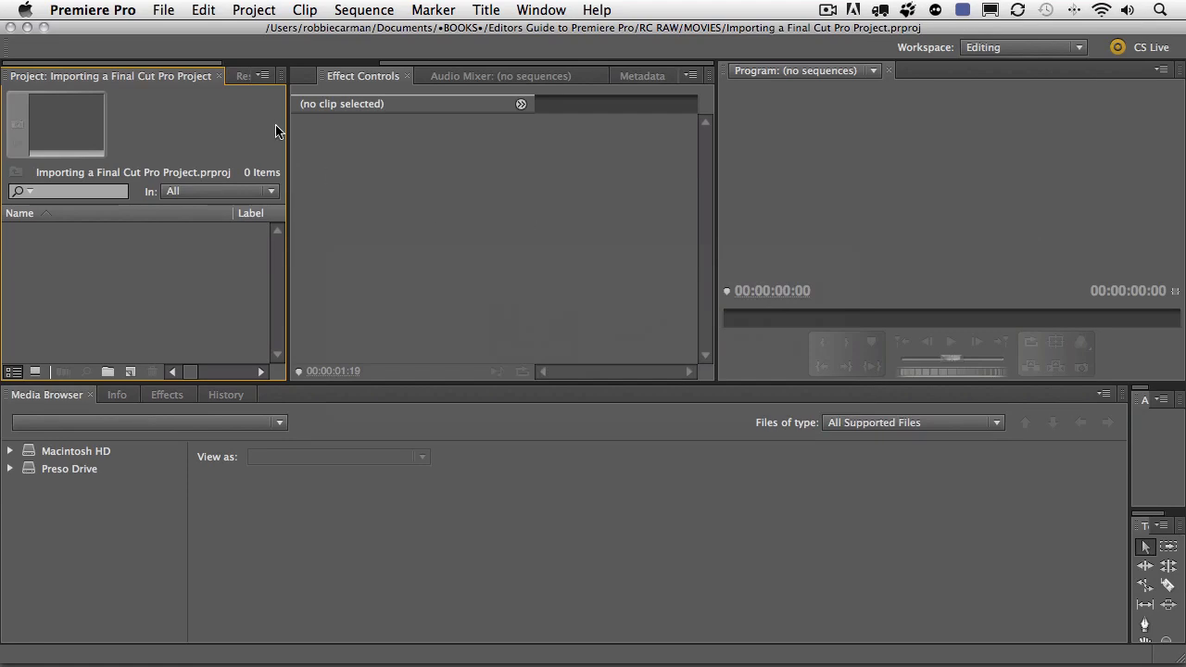
- Show Premiere Pro's File menu over the empty project
left_click(163, 10)
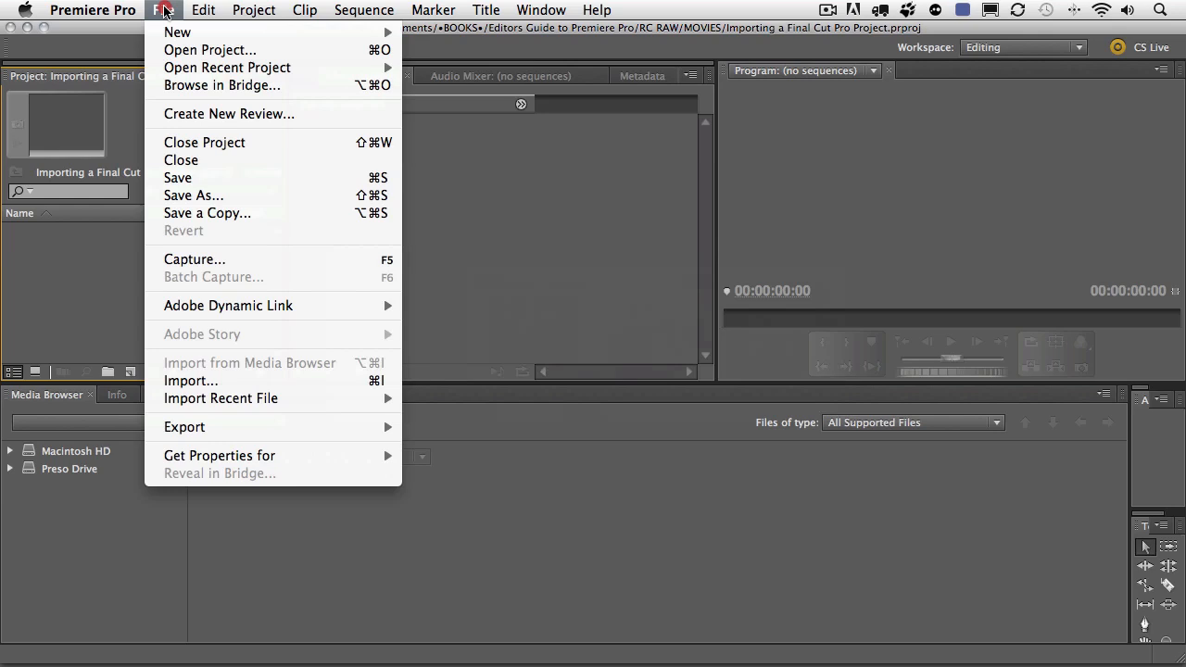
mouse_move(190, 380)
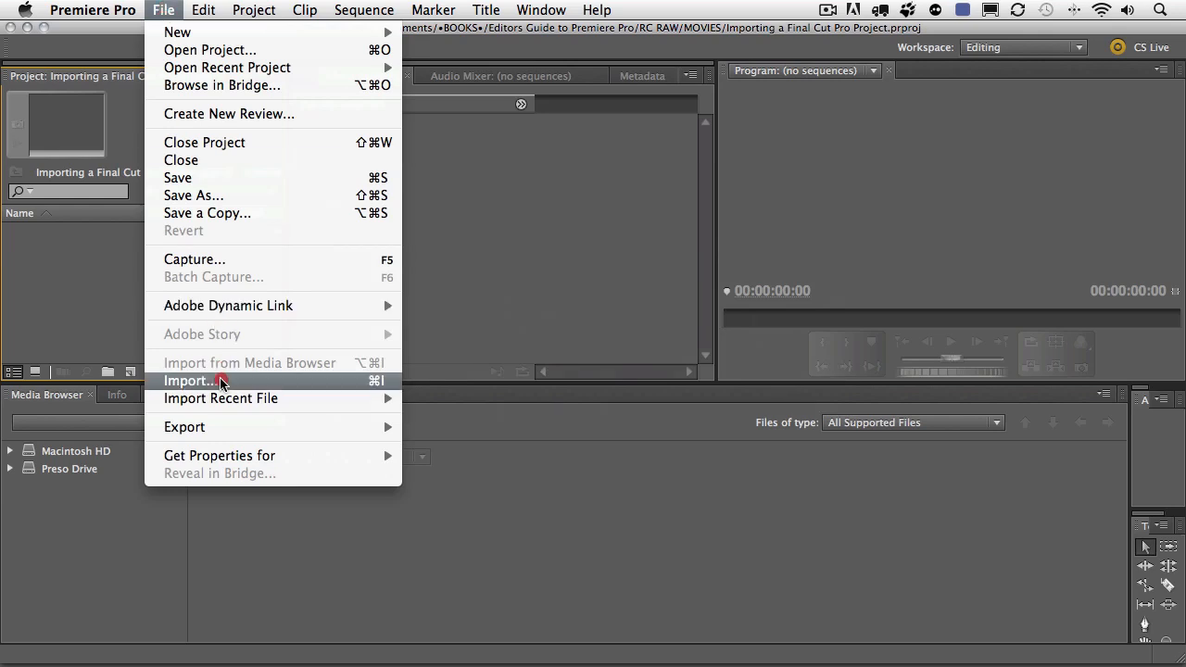
- Import the 'Importing a Final Cut Pro Project' XML file from the Desktop
left_click(189, 381)
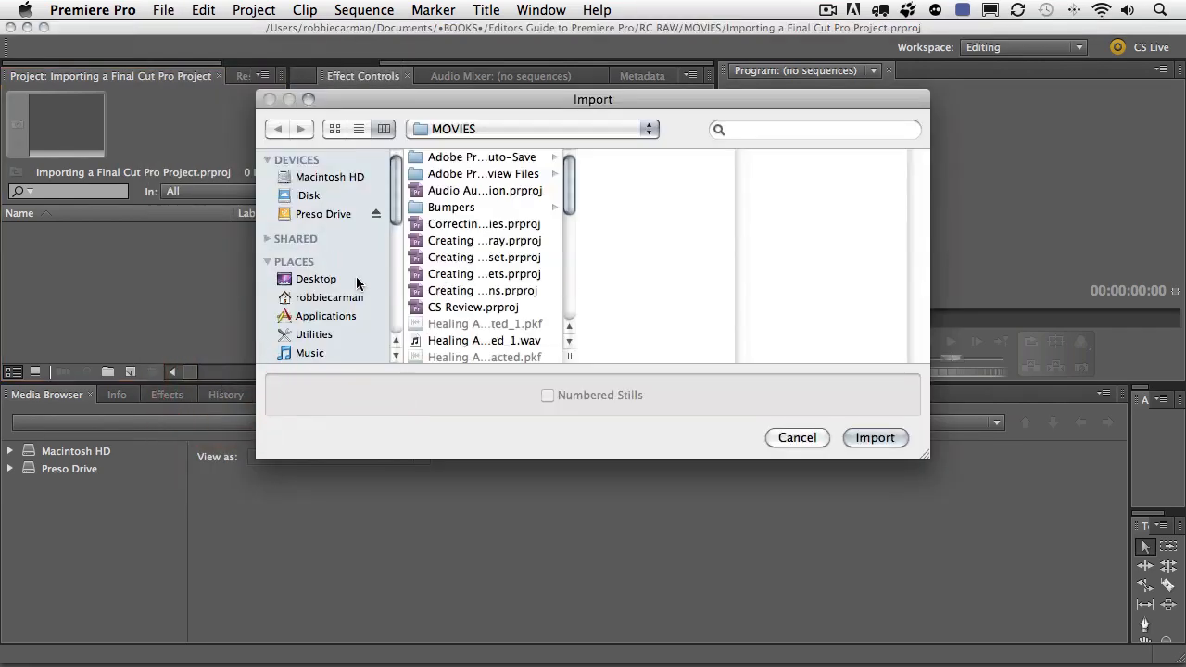
left_click(316, 279)
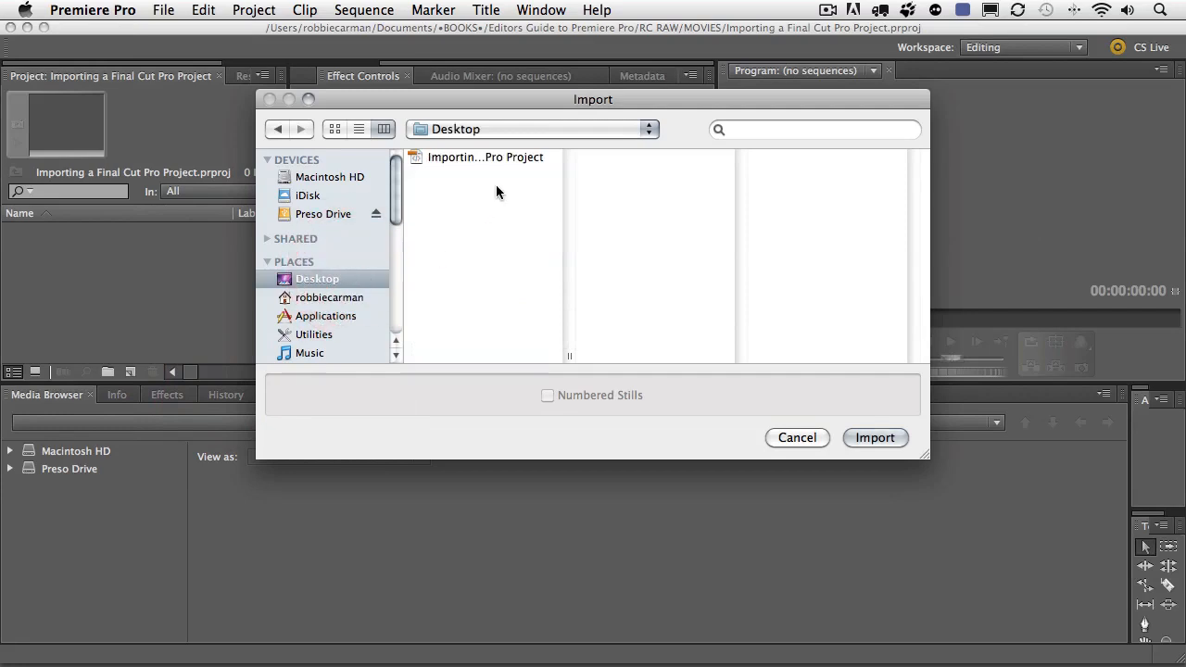
left_click(475, 156)
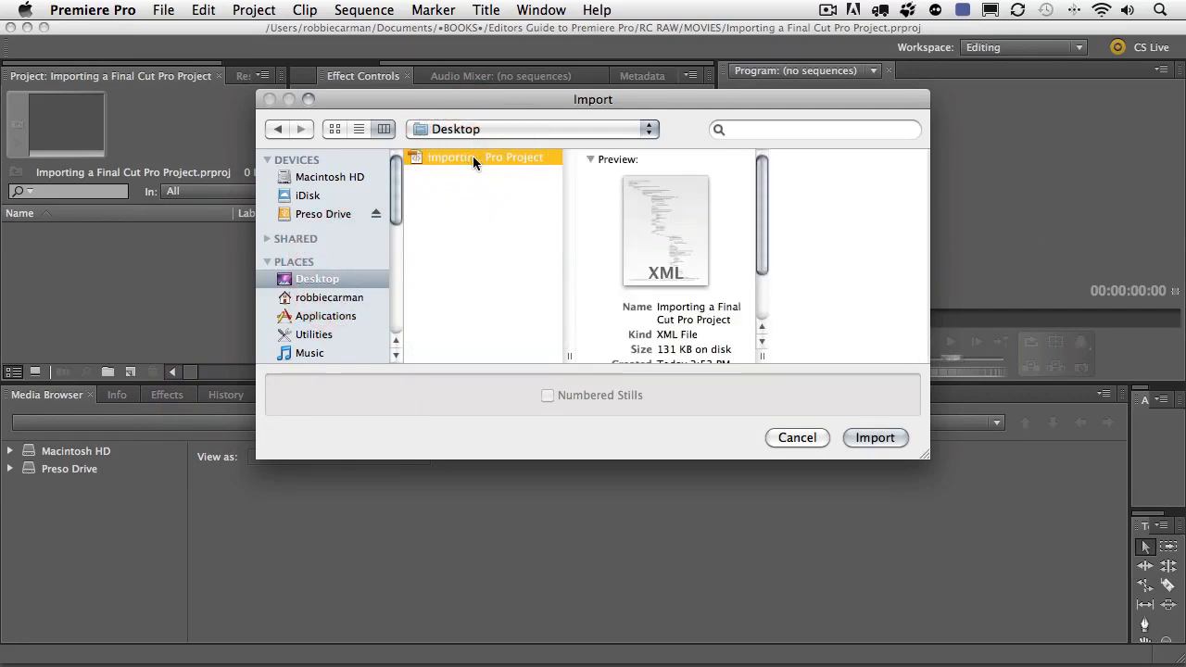
double_click(482, 157)
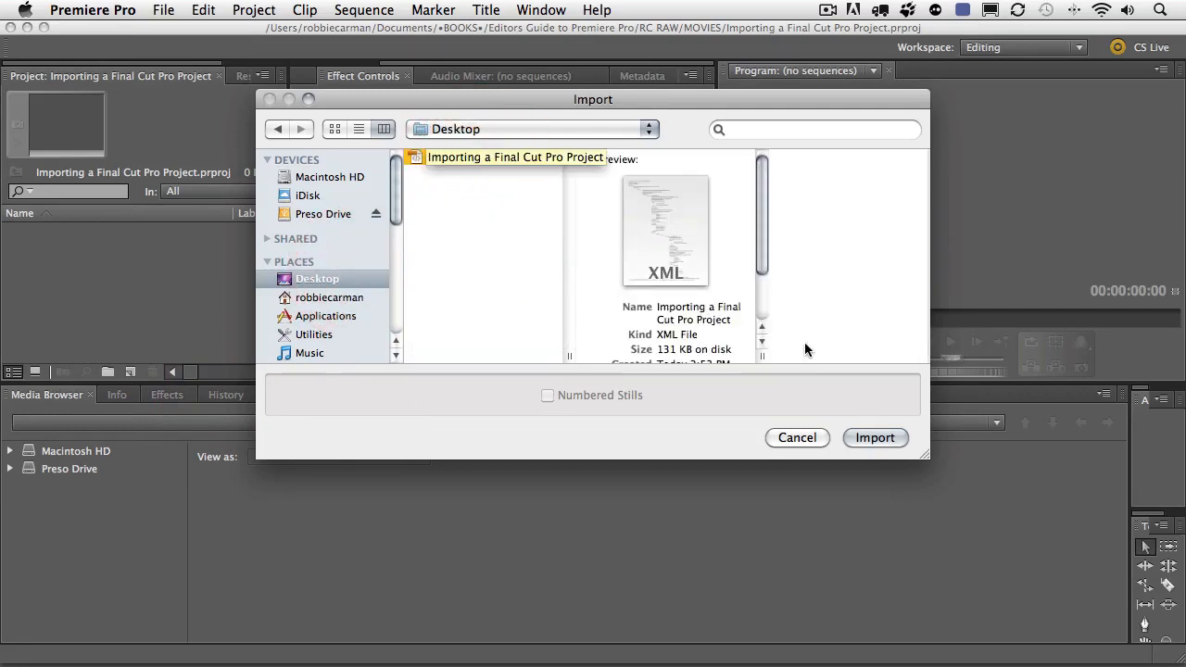
left_click(874, 438)
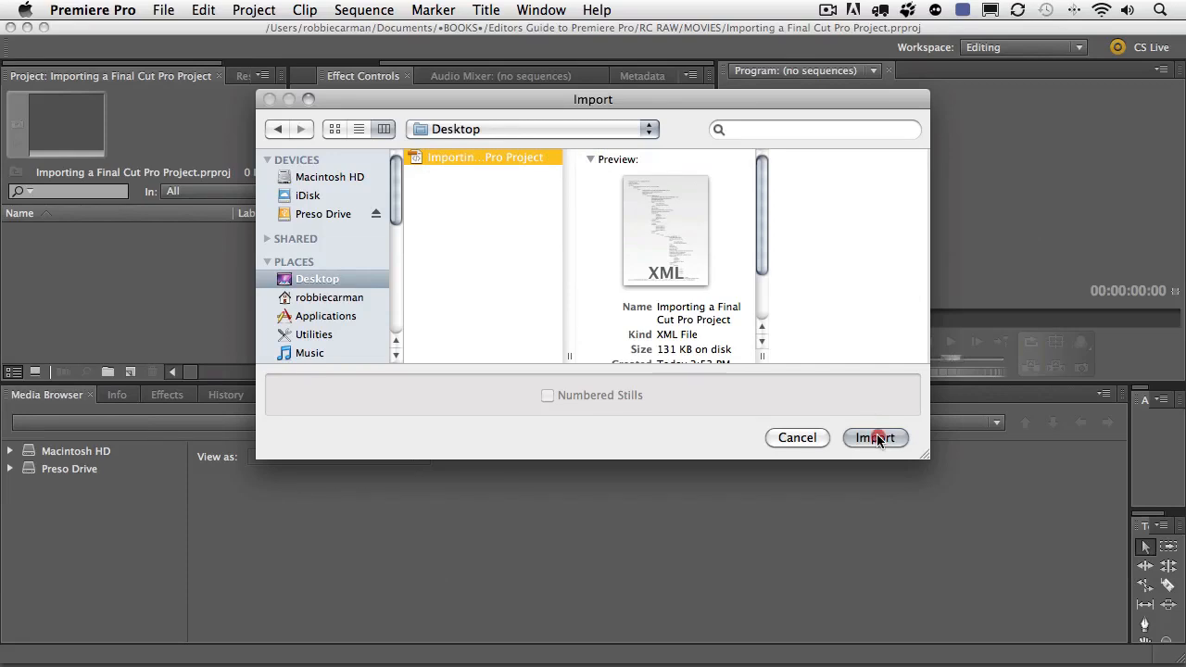
left_click(874, 438)
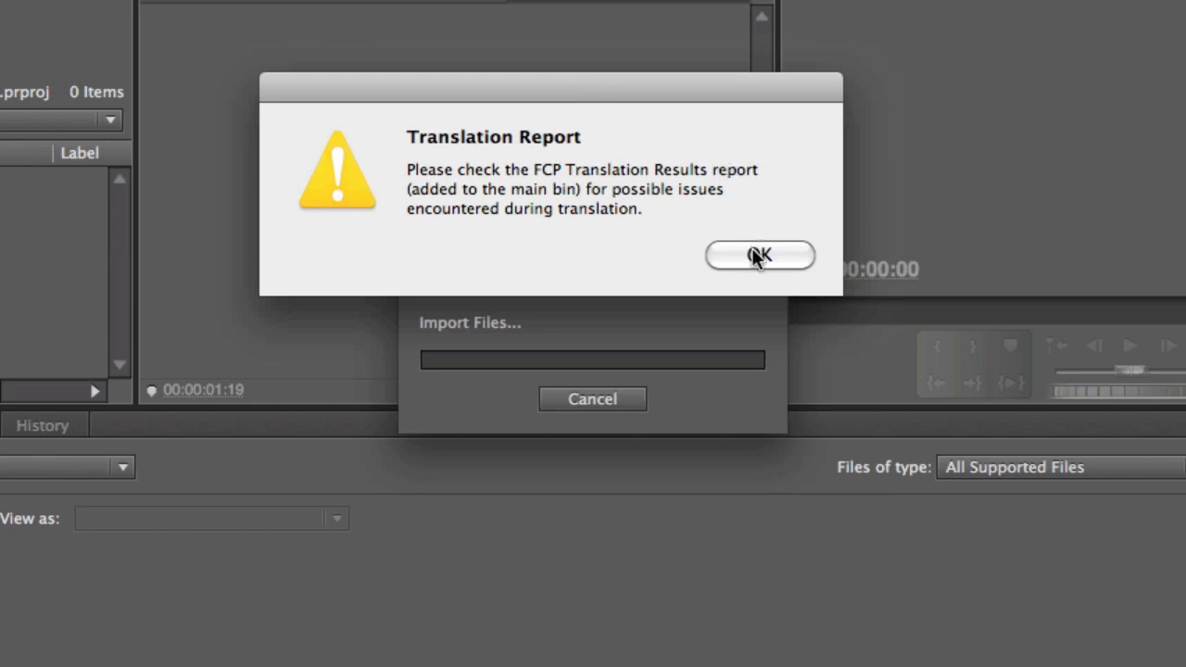
- Dismiss the Translation Report notice once the import completes
left_click(759, 255)
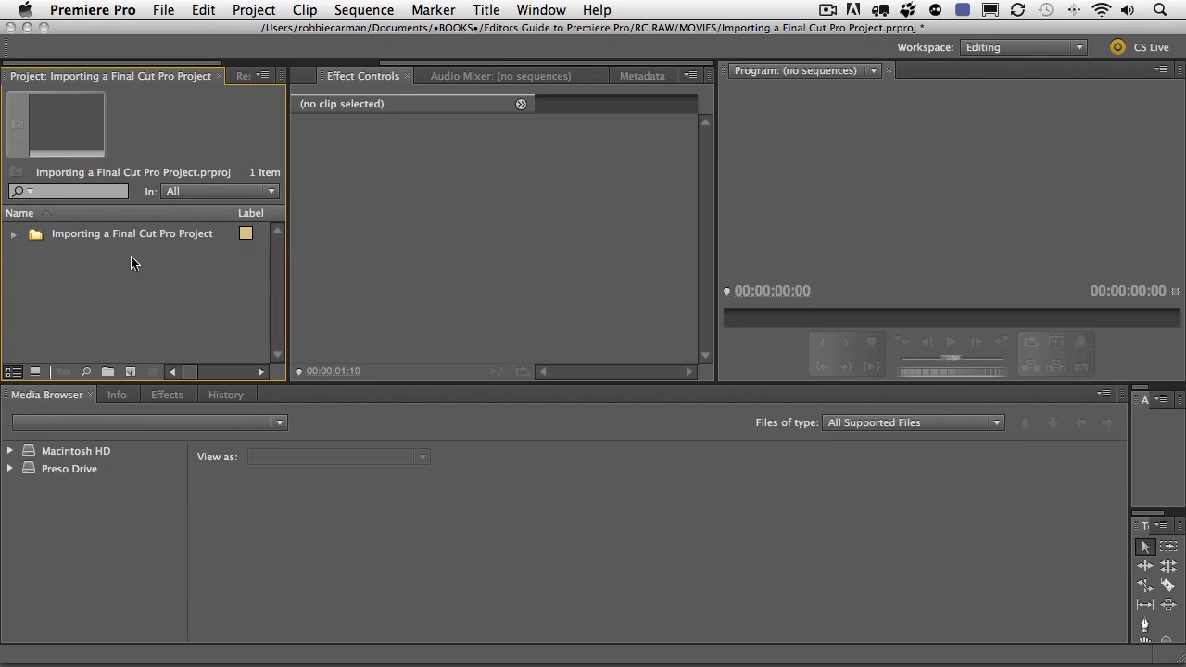
mouse_move(17, 243)
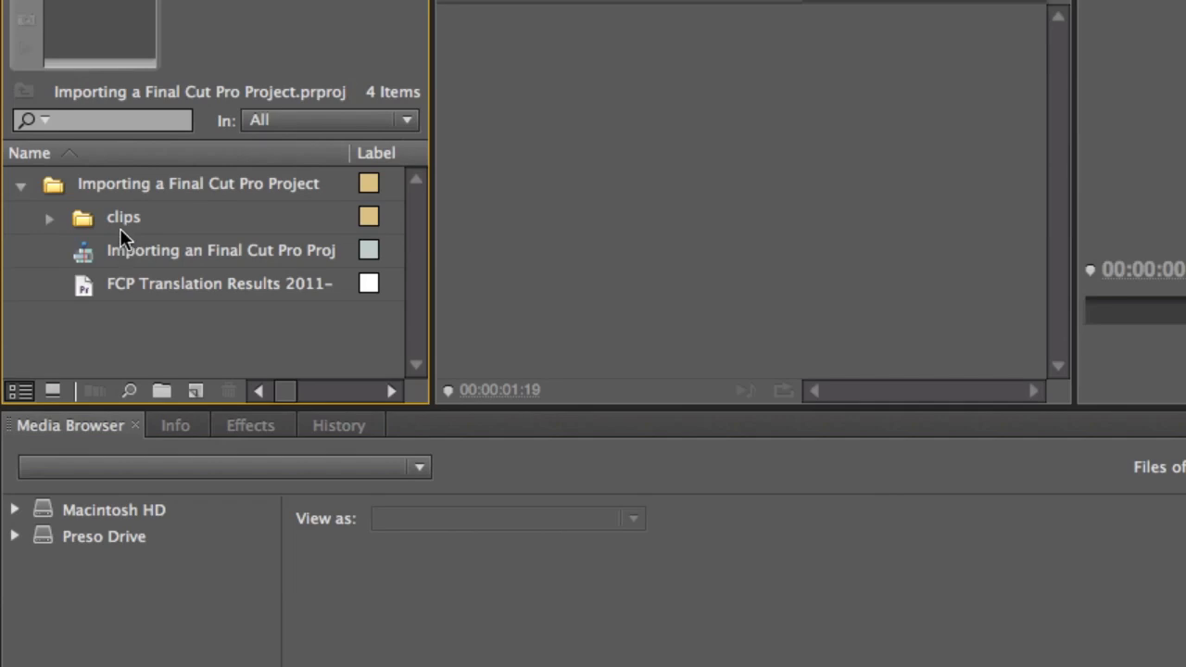
- Expand the imported bin to reveal clips, the sequence and the FCP Translation Results report
double_click(123, 216)
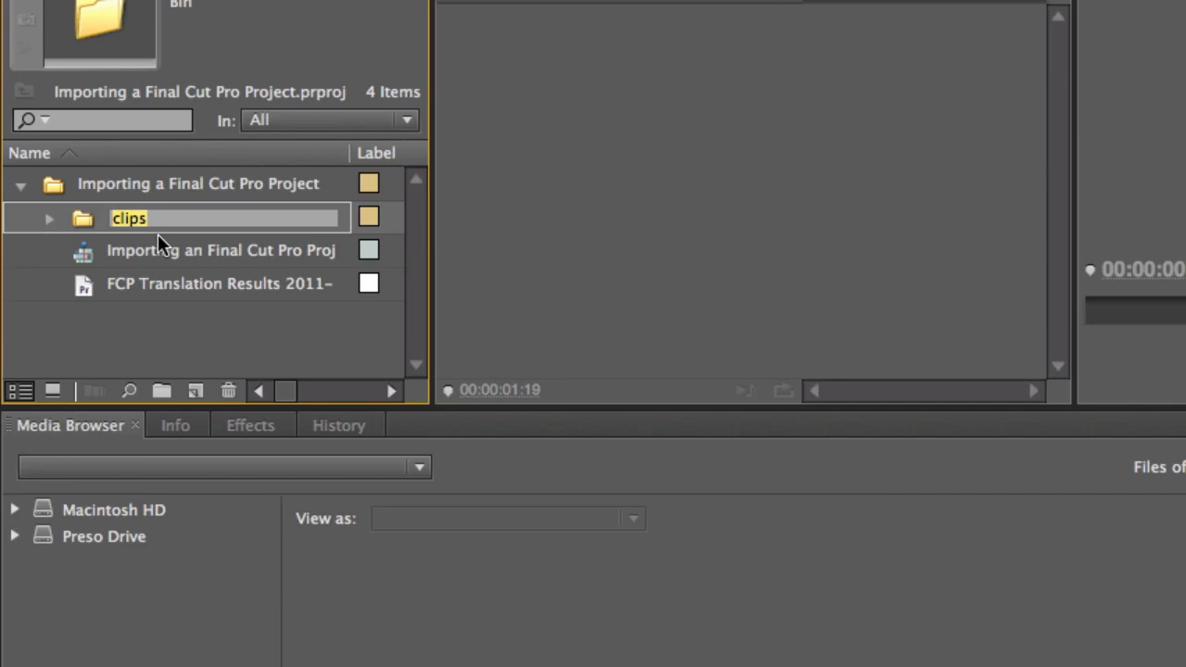
left_click(221, 250)
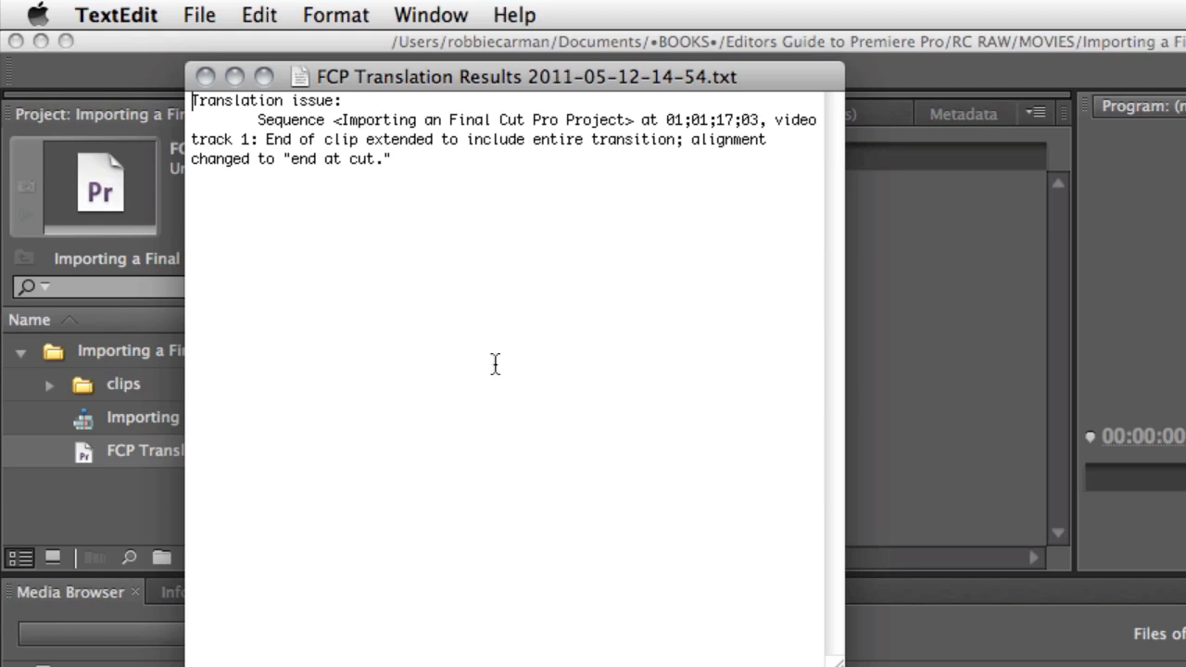
mouse_move(382, 154)
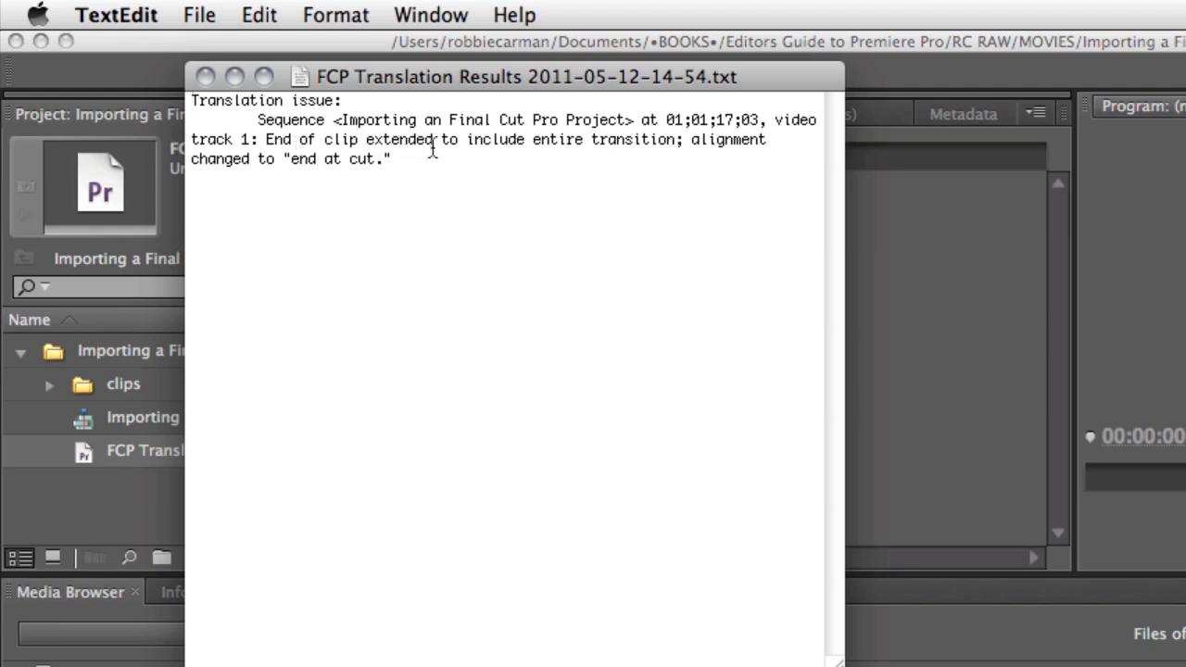
mouse_move(656, 153)
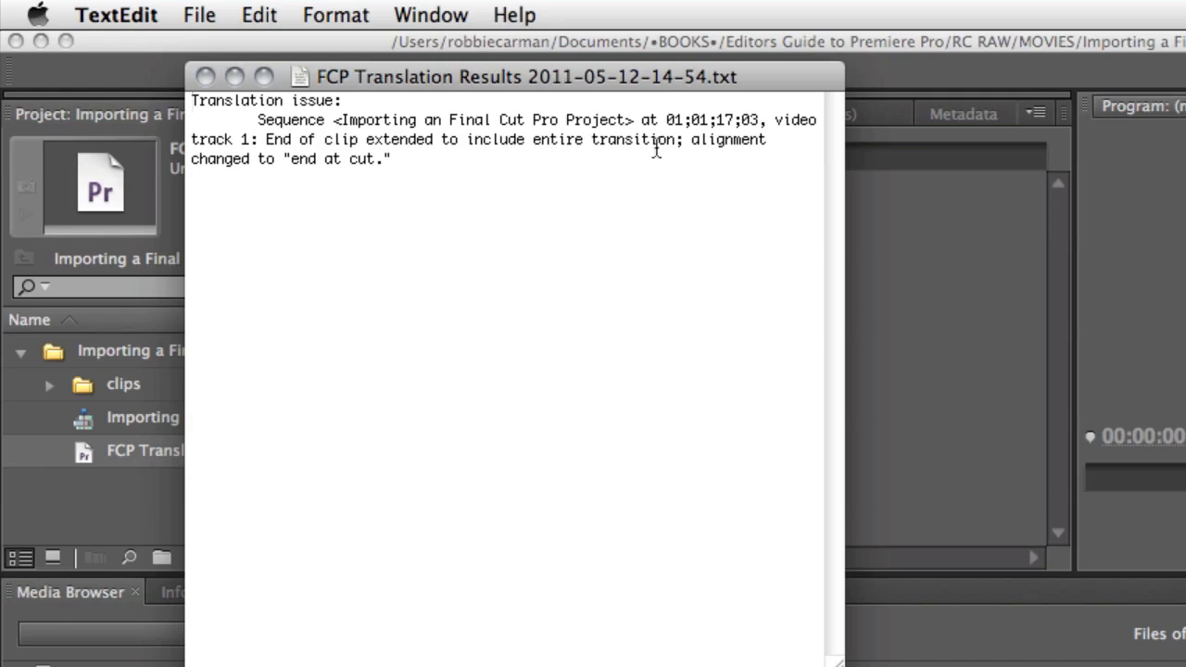
mouse_move(370, 171)
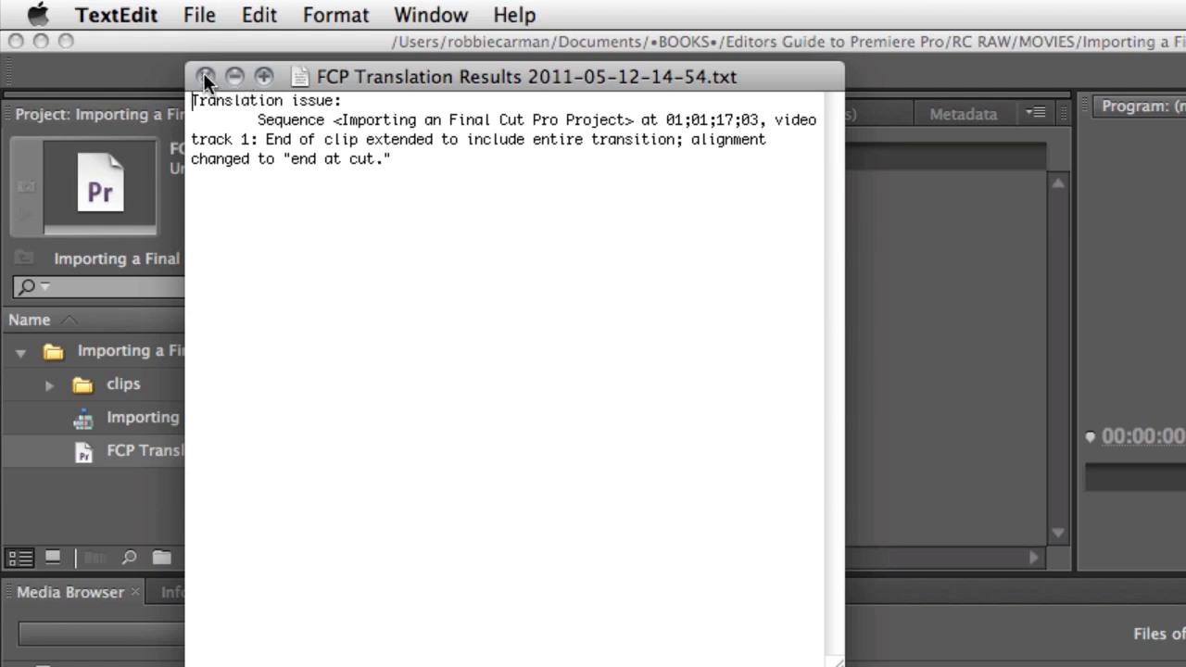
- Close the translation results report window in TextEdit
left_click(205, 77)
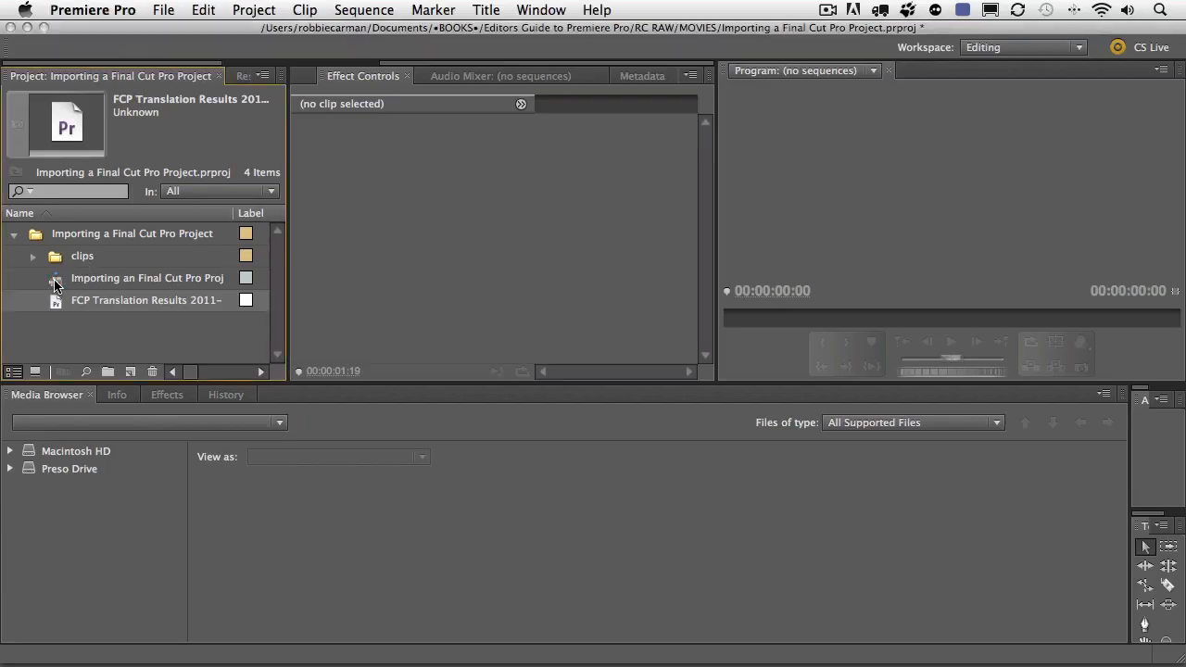
- Open the translated sequence on the timeline and move the playhead near its end
double_click(146, 277)
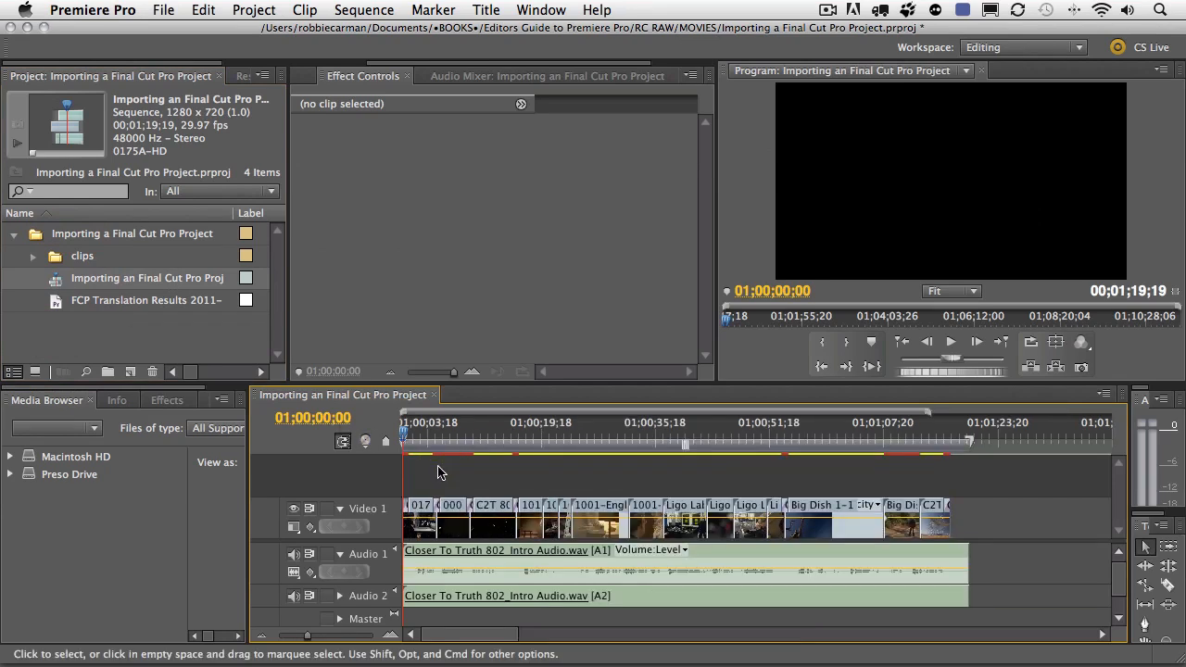
mouse_move(431, 442)
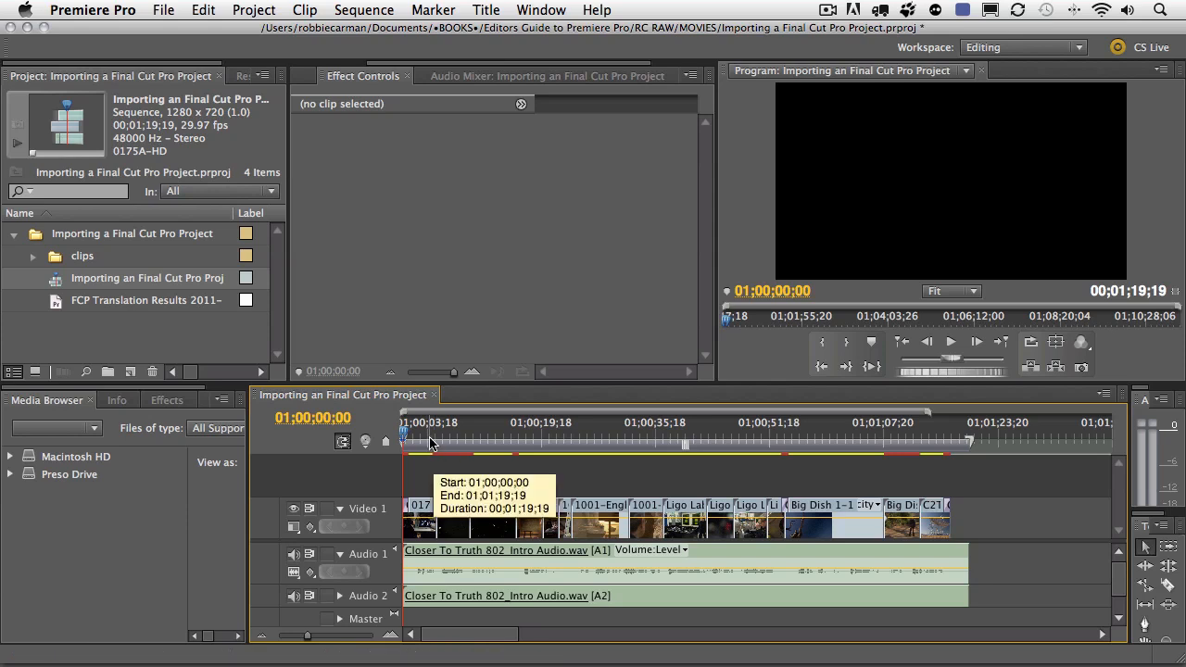
left_click(601, 441)
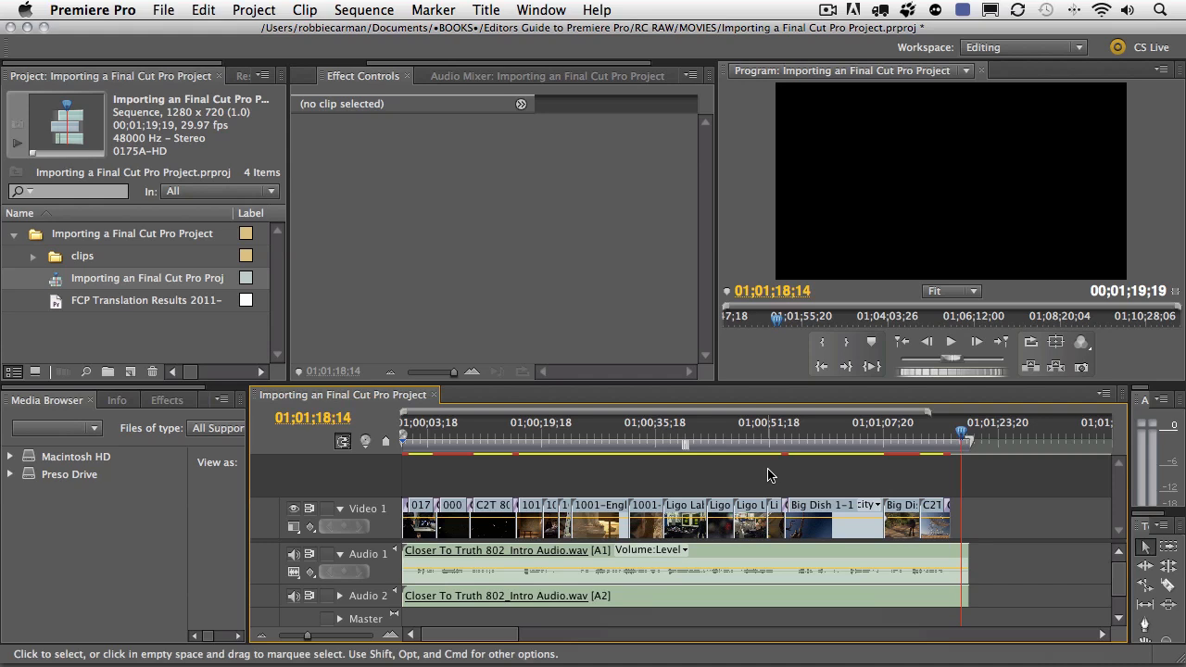
mouse_move(924, 480)
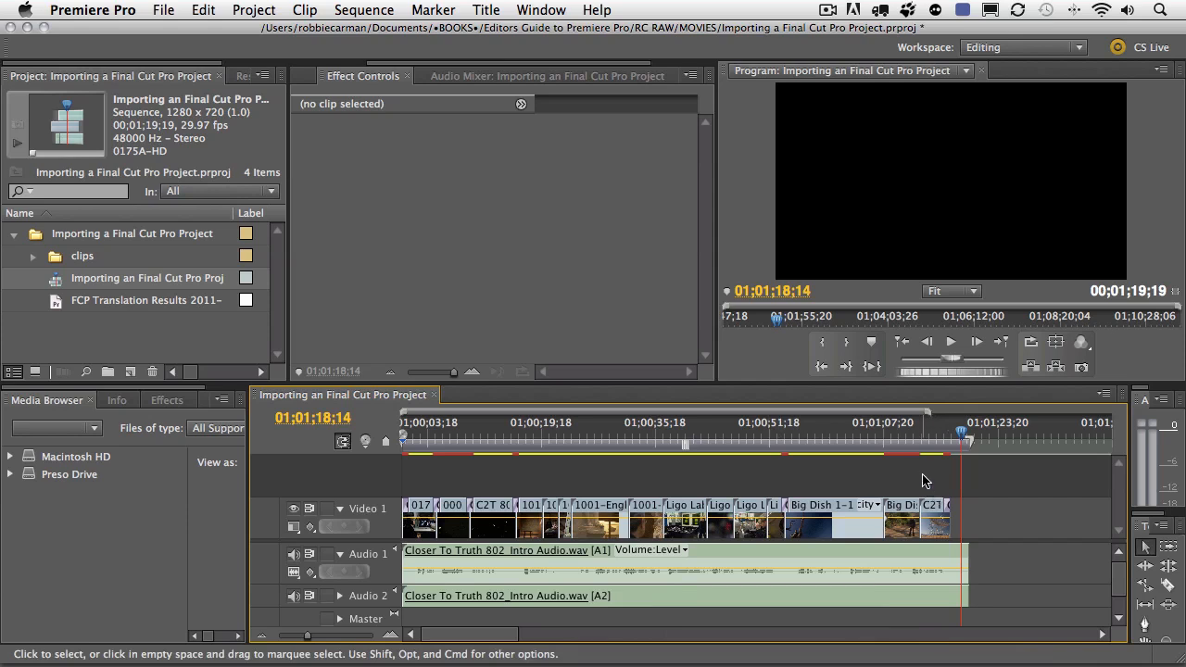